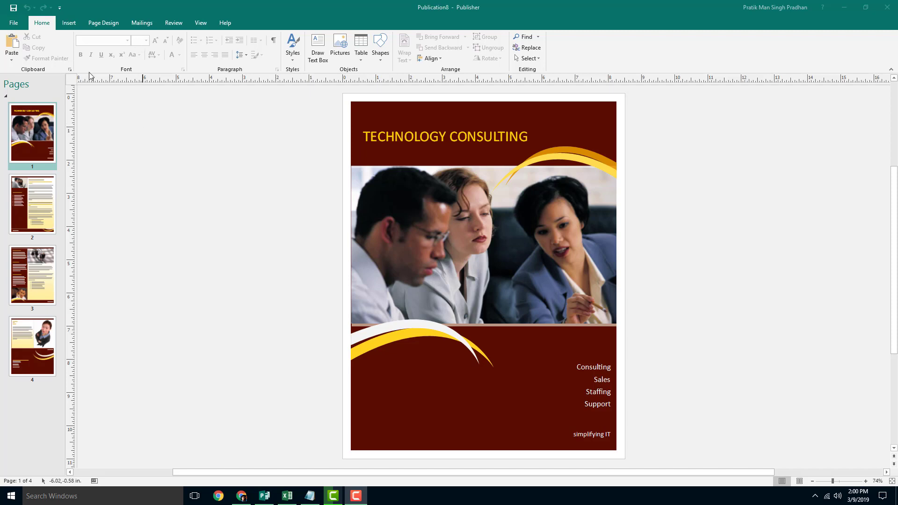
Go to File > Print to show the brochure's print settings and cover preview
click(13, 22)
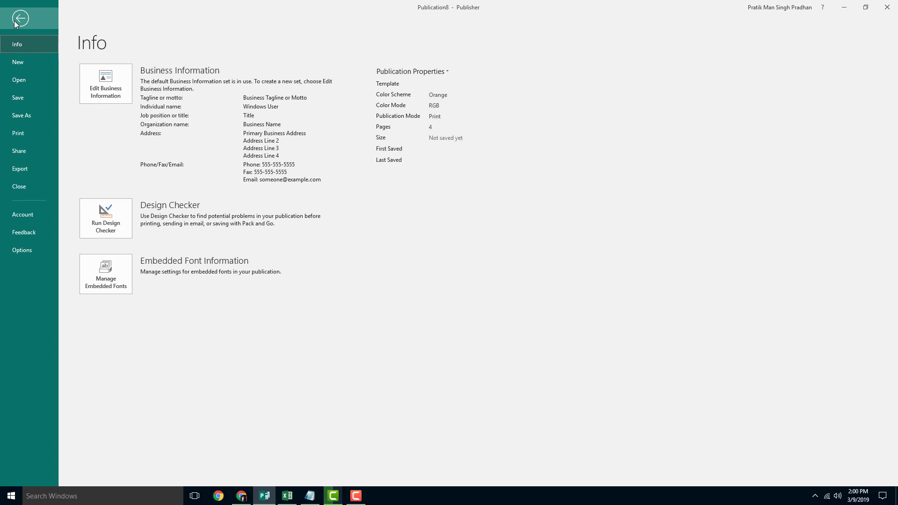
click(18, 132)
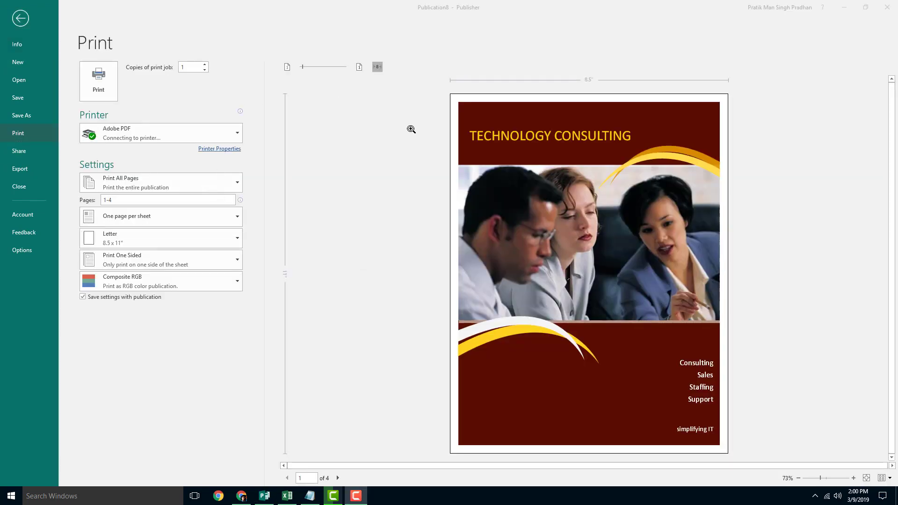
mouse_move(405, 359)
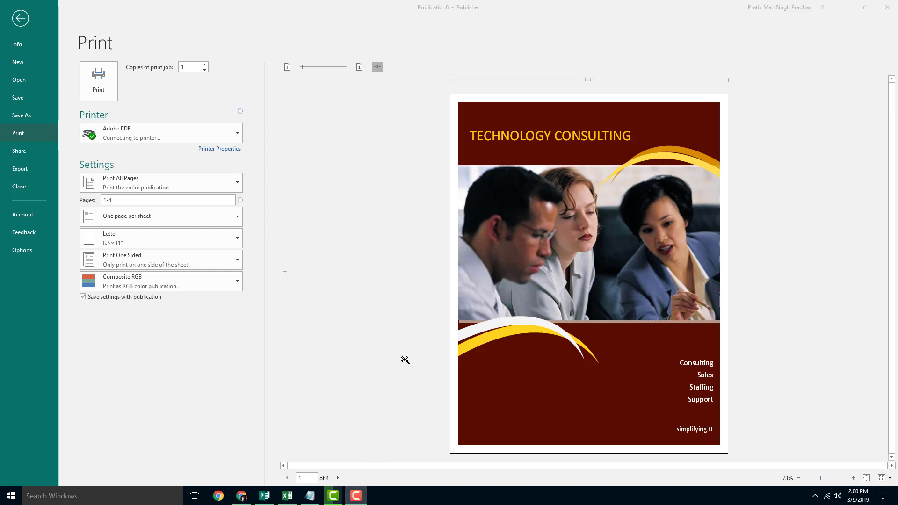
mouse_move(317, 486)
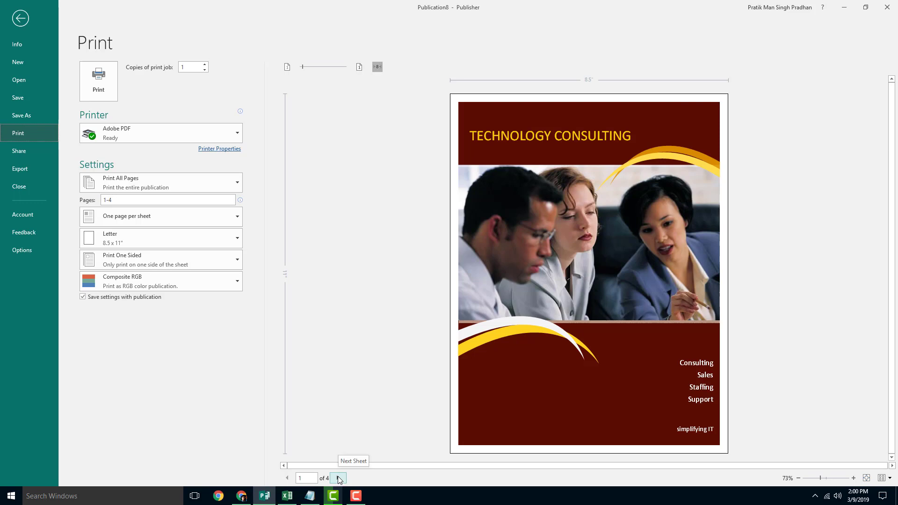
Step the print preview forward through page 2 to page 3 of 4
click(338, 478)
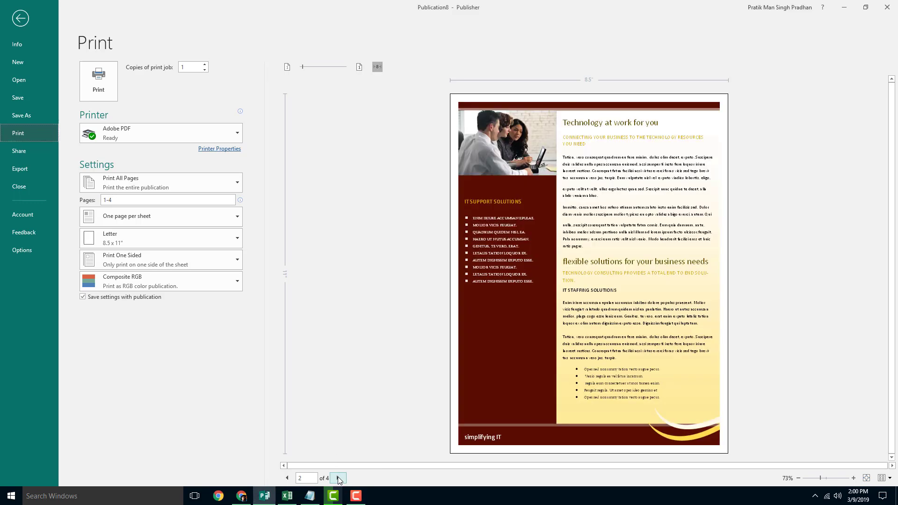
click(337, 477)
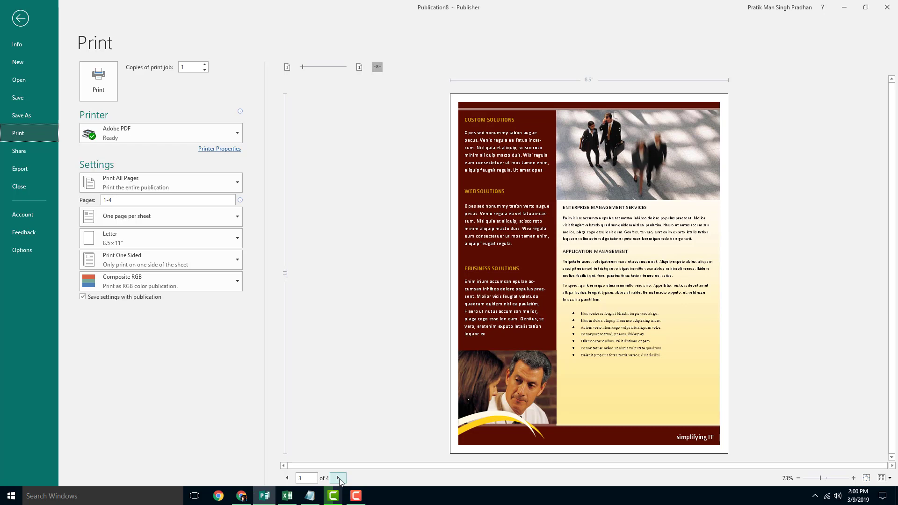
click(338, 477)
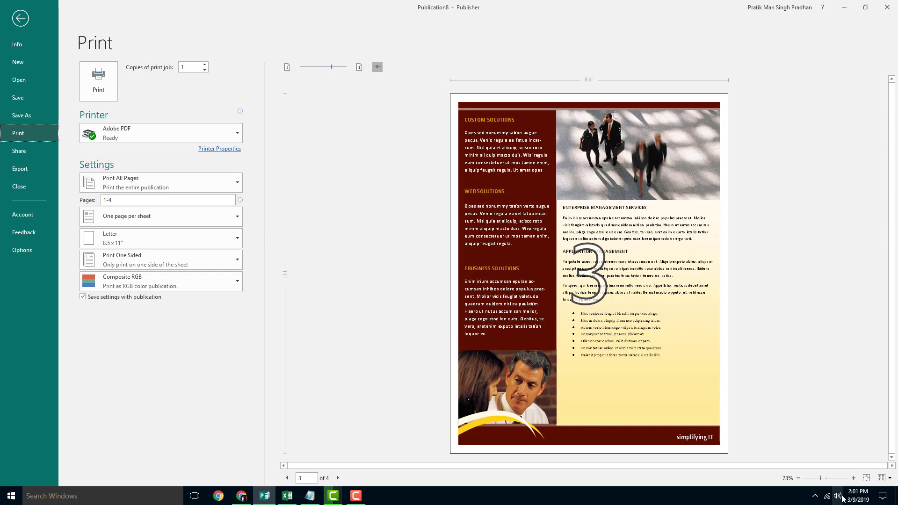
mouse_move(332, 69)
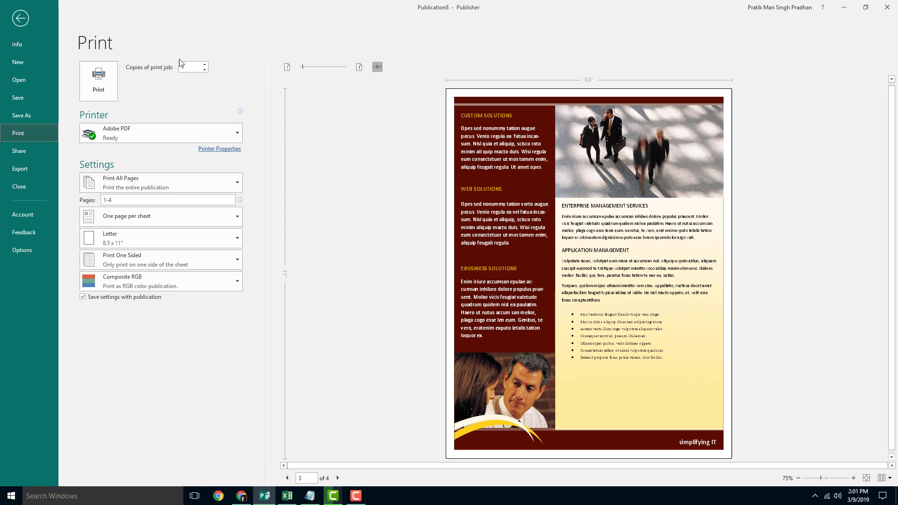
Bump copies to 2 then back to 1, and show the page-range choices
click(204, 64)
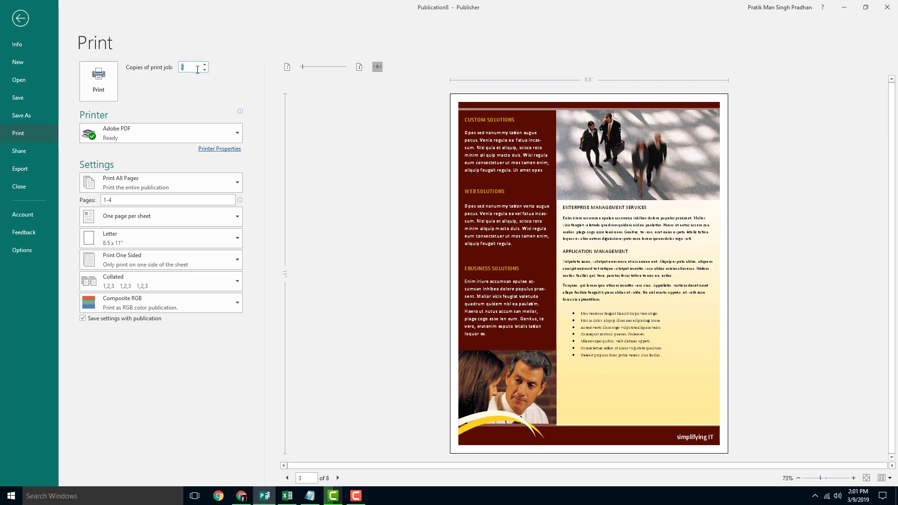
click(305, 478)
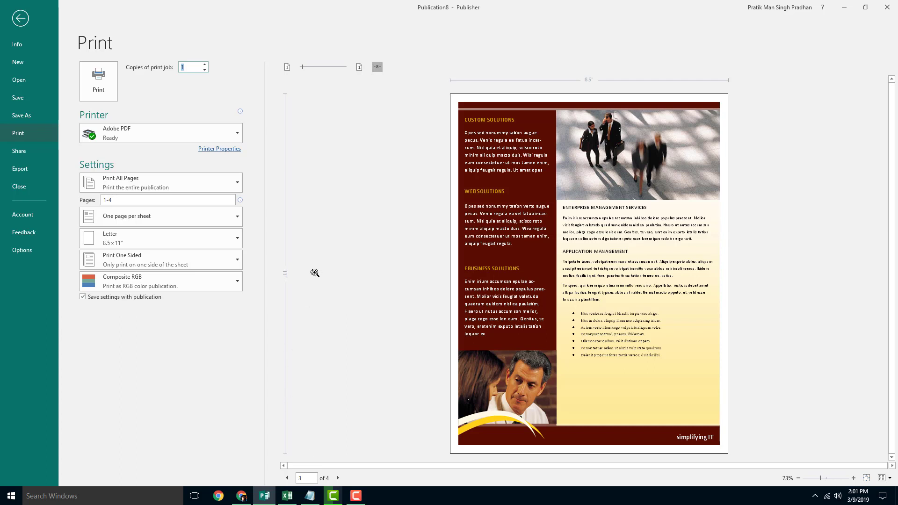
click(161, 182)
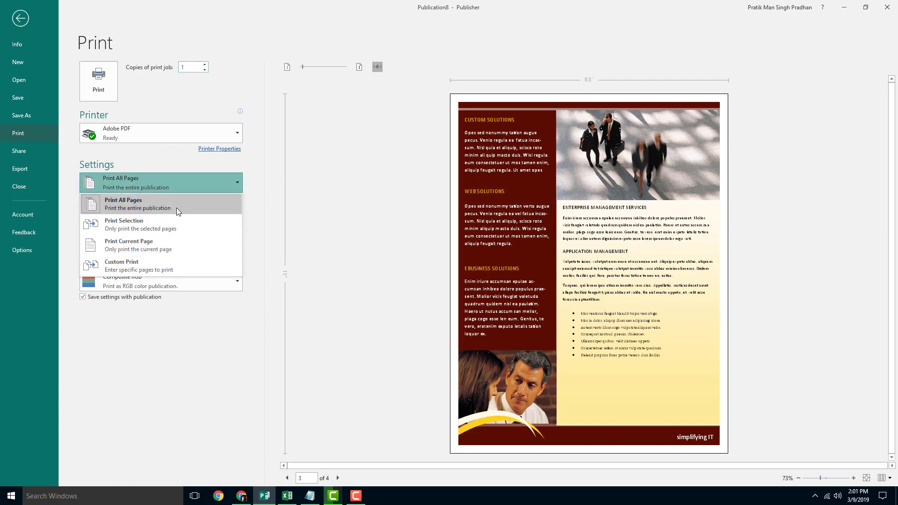
Replace the Pages range 1-3 with the custom range 1,4 and preview its second sheet
click(138, 203)
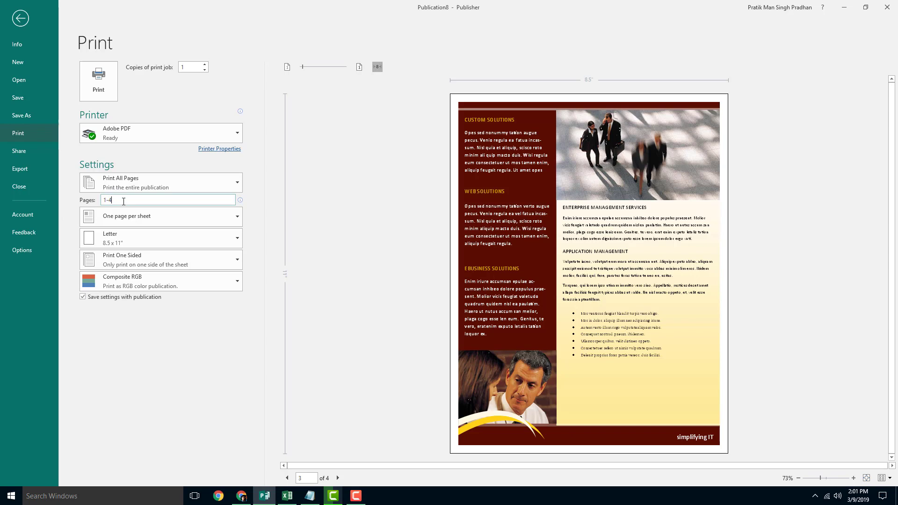
text(1-3)
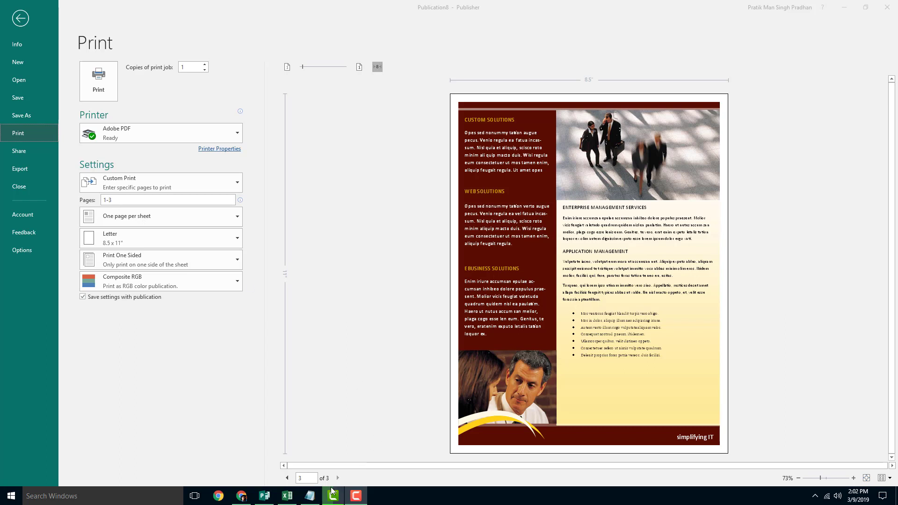
click(168, 199)
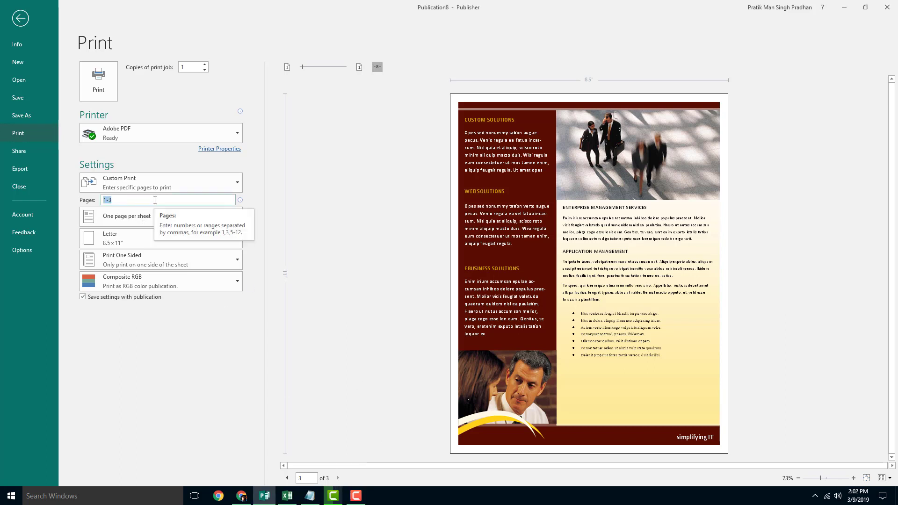
text(1)
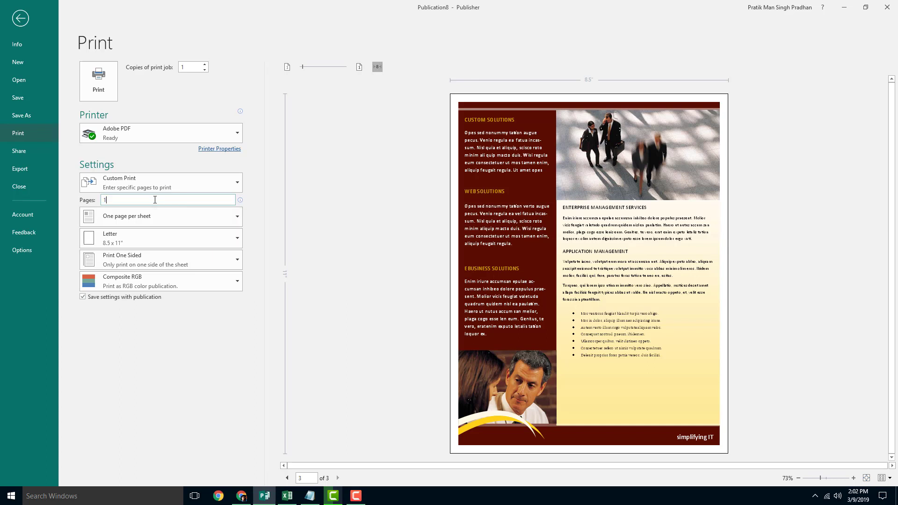
text(,4)
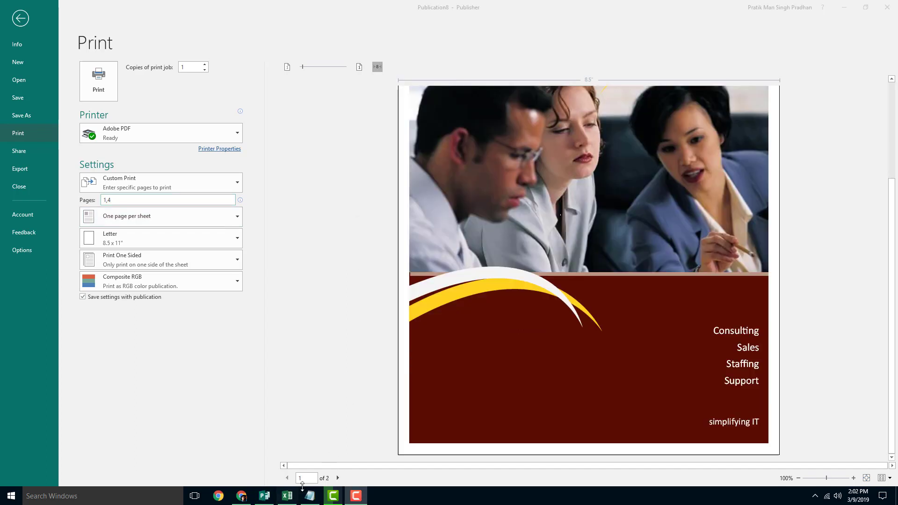
click(338, 477)
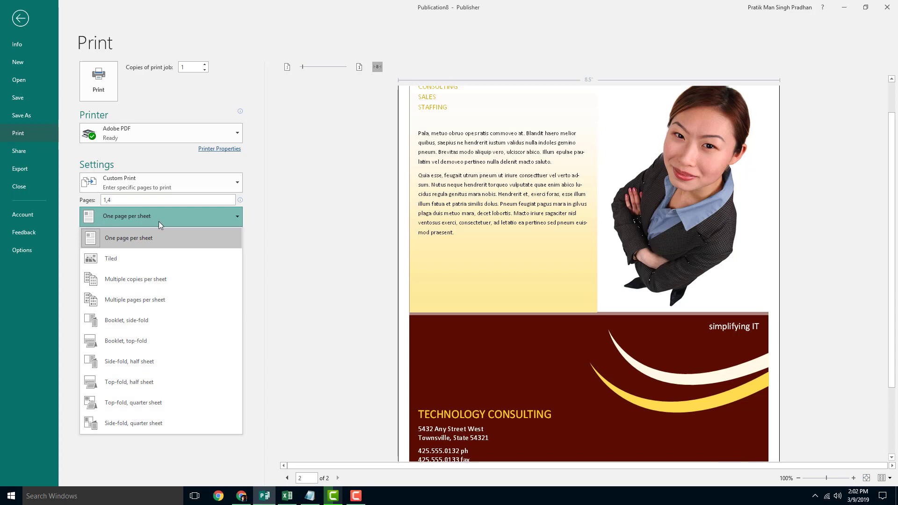
click(128, 237)
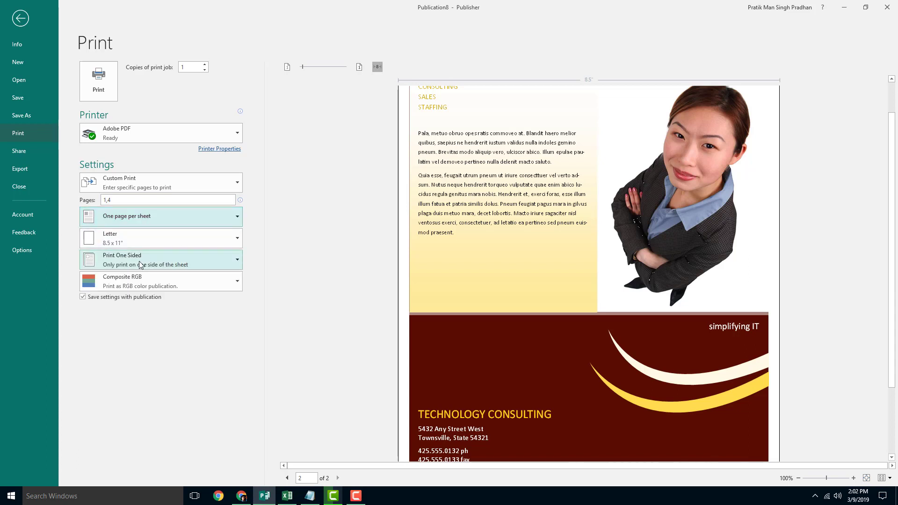
click(160, 259)
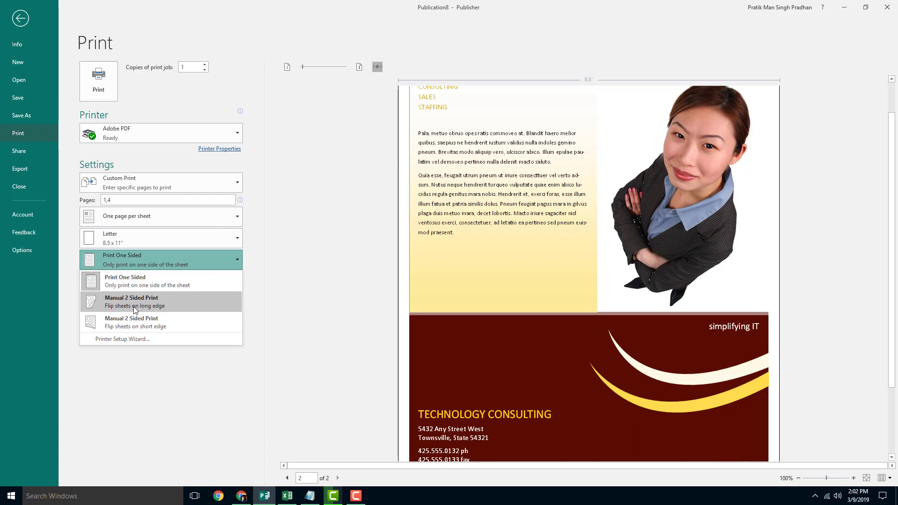
mouse_move(152, 321)
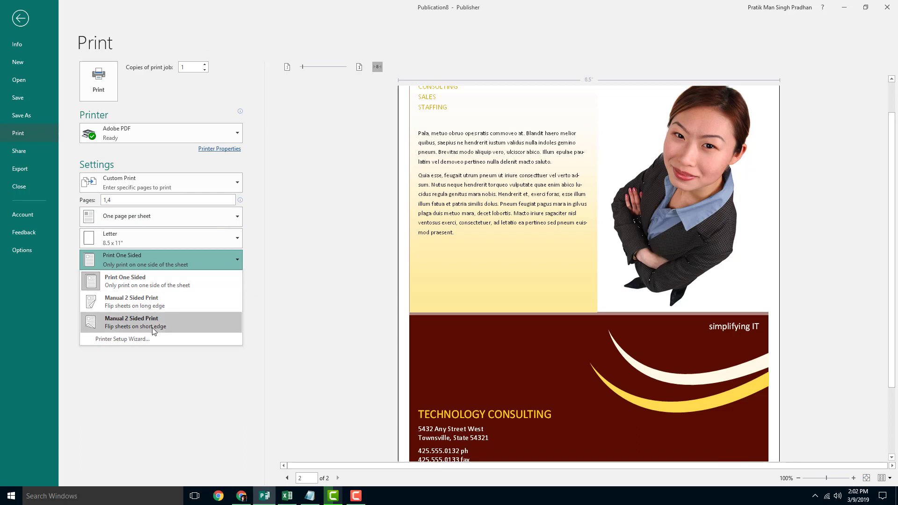
click(160, 216)
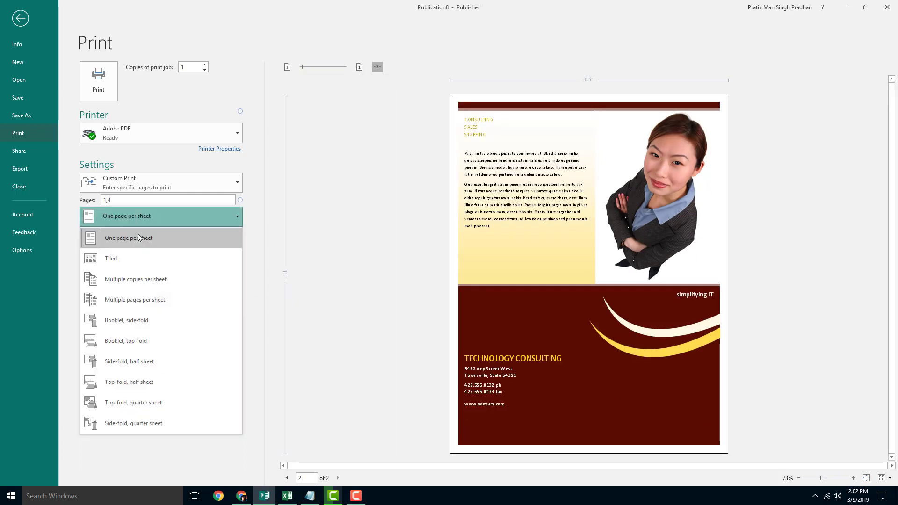
Choose the Tiled layout and step the preview back to the first tiled sheets
click(110, 258)
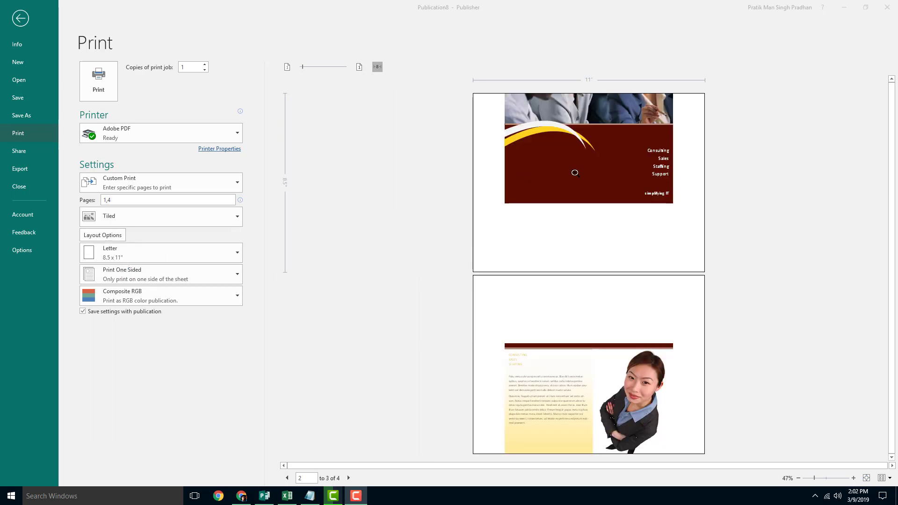
mouse_move(508, 75)
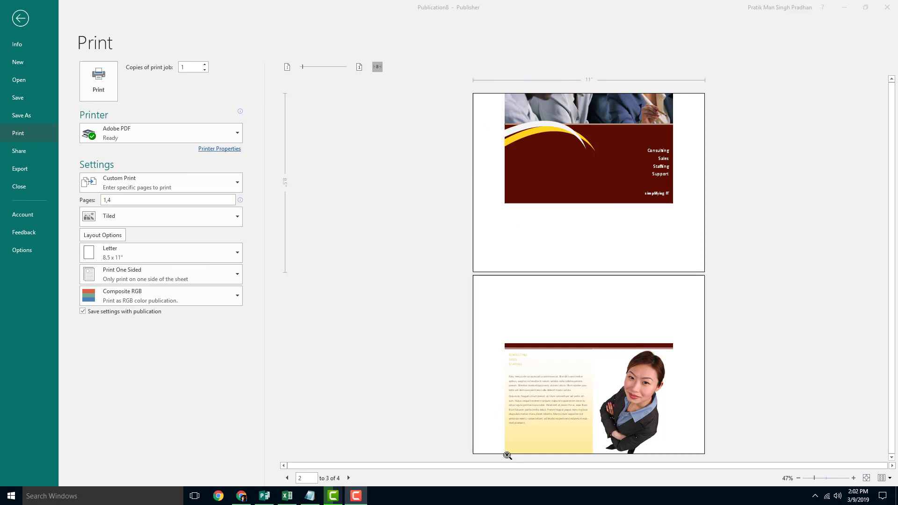
click(286, 478)
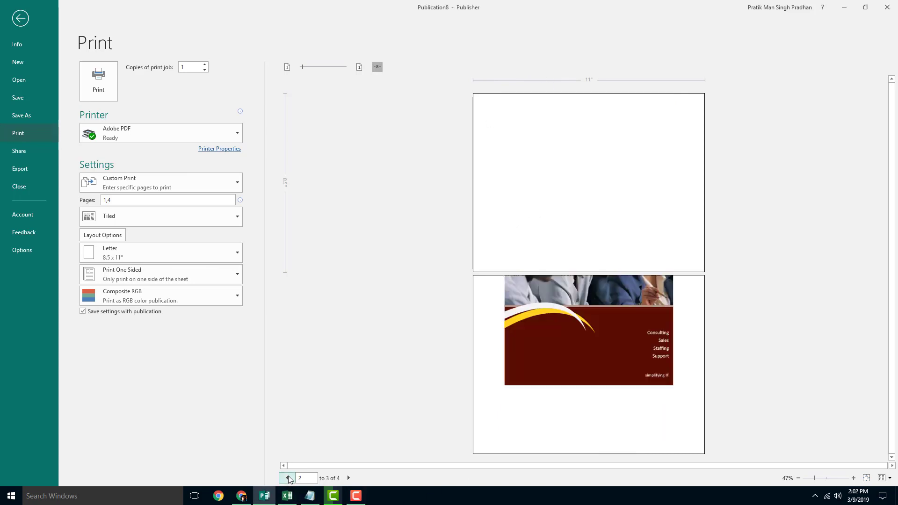
click(287, 479)
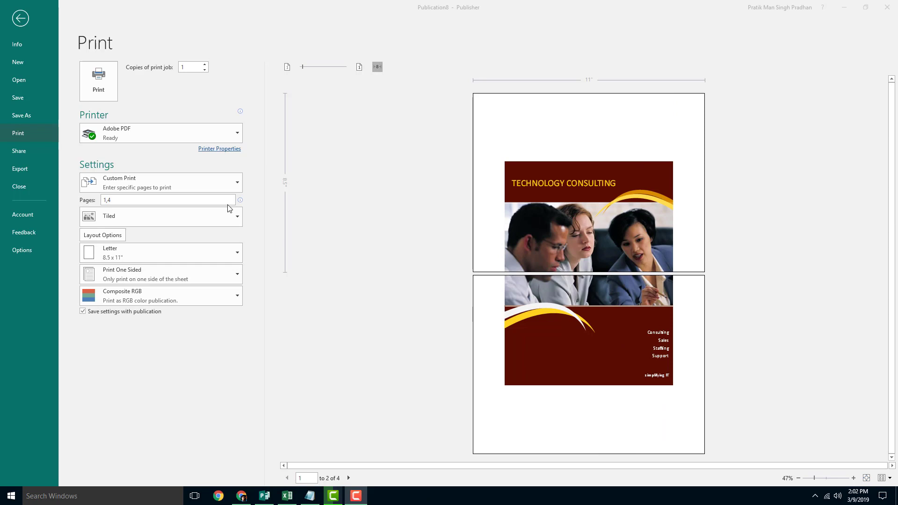
Switch the layout to Multiple pages per sheet and preview the next sheet
click(160, 216)
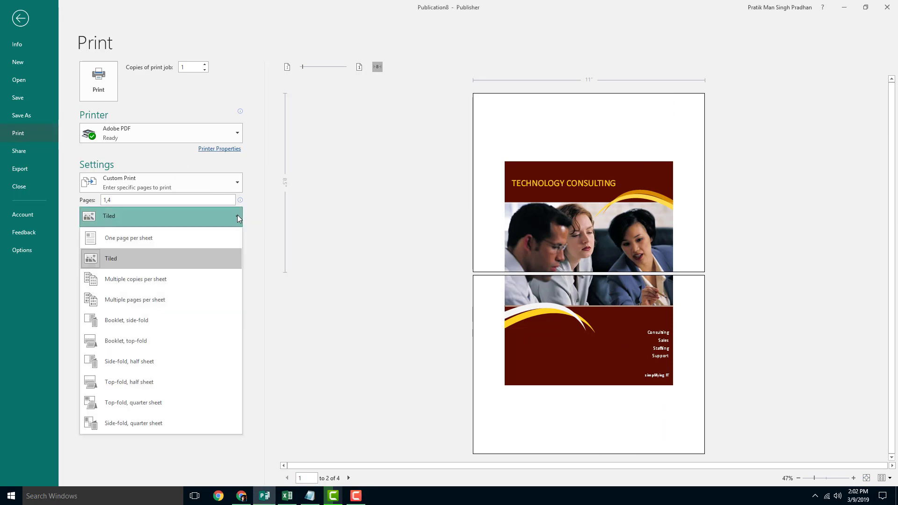
mouse_move(173, 287)
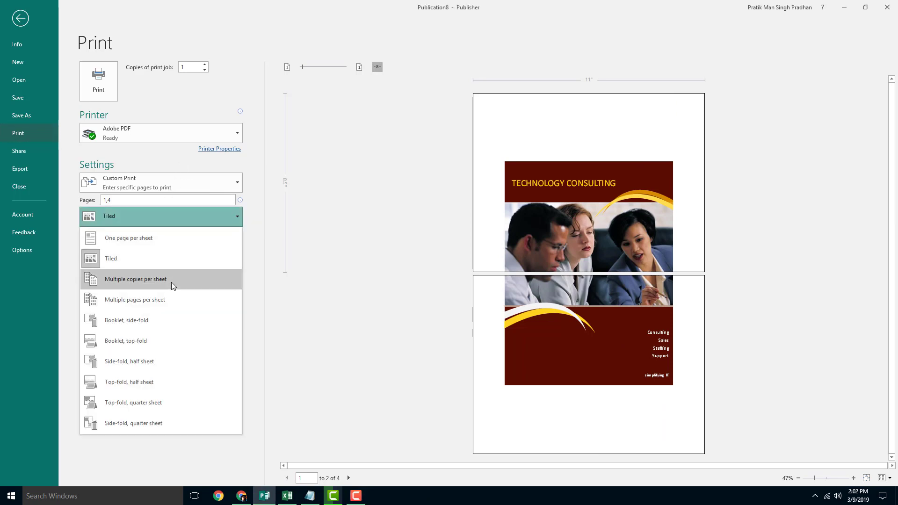
click(135, 279)
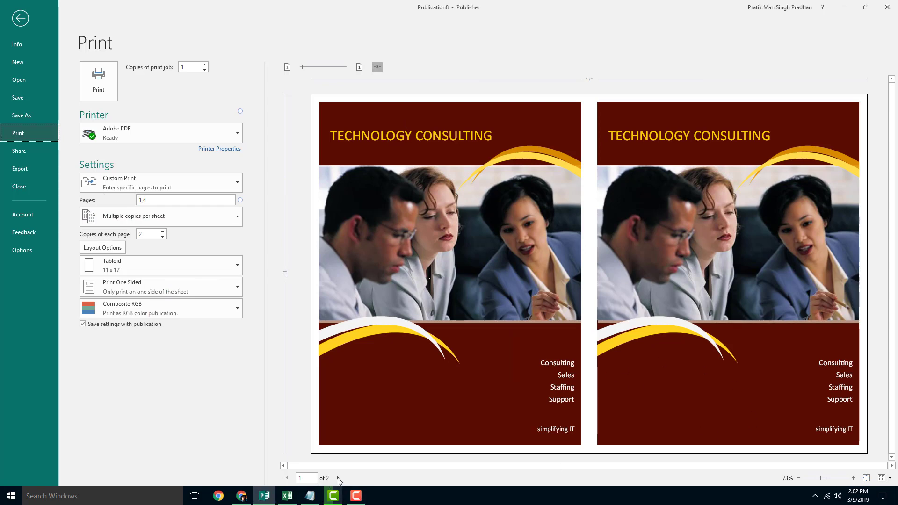
click(338, 478)
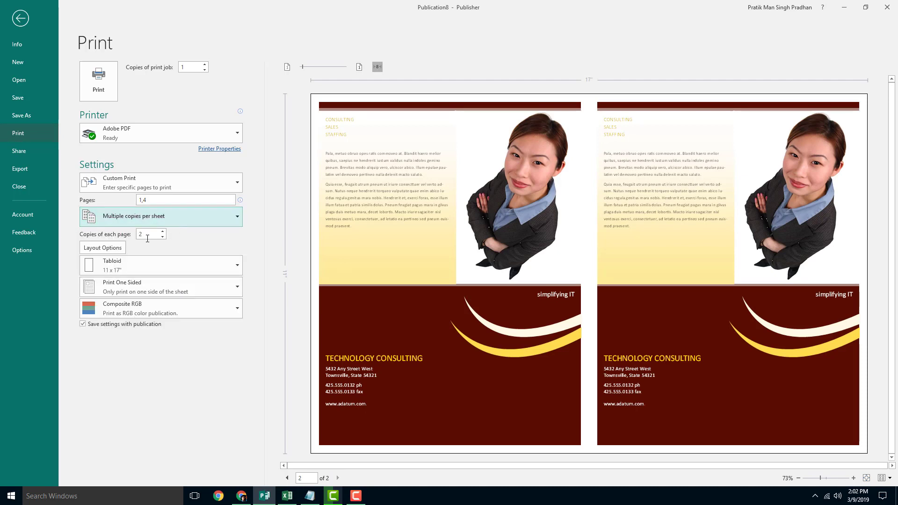
Raise copies of each page to 4 and return to the previous sheet
click(162, 232)
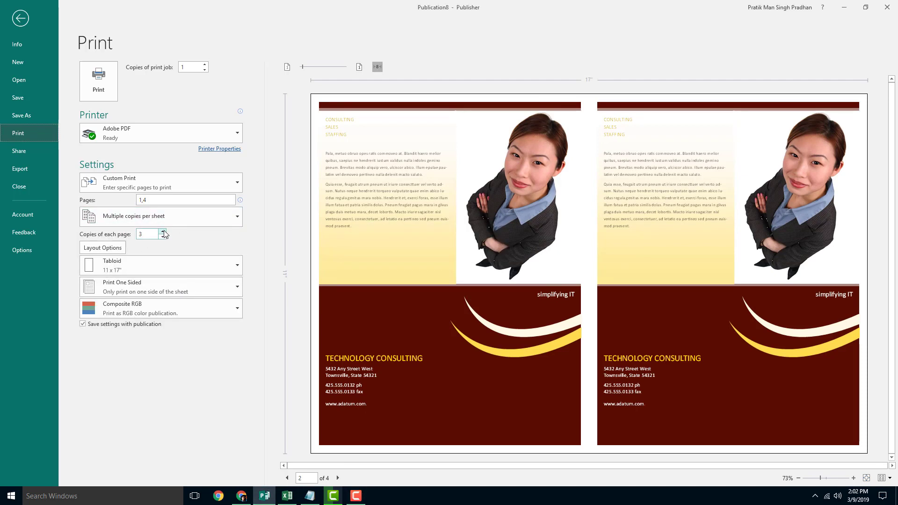
click(162, 230)
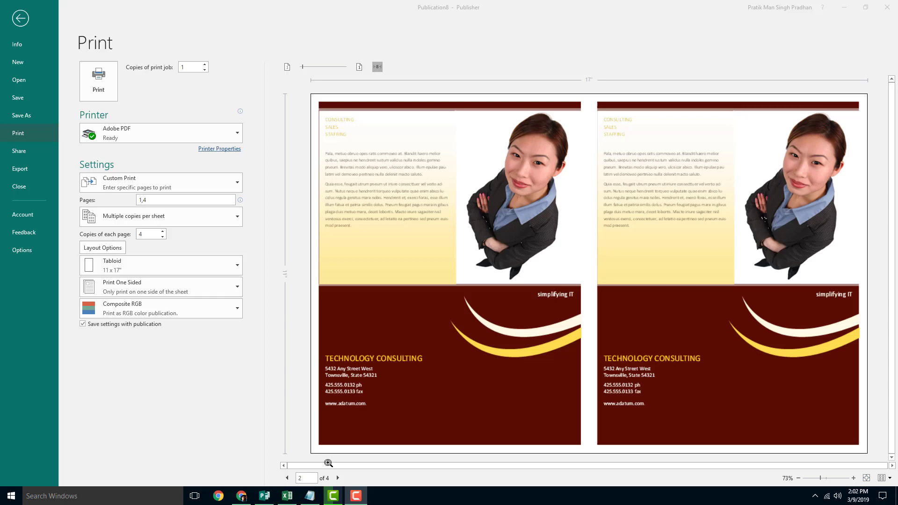
click(286, 478)
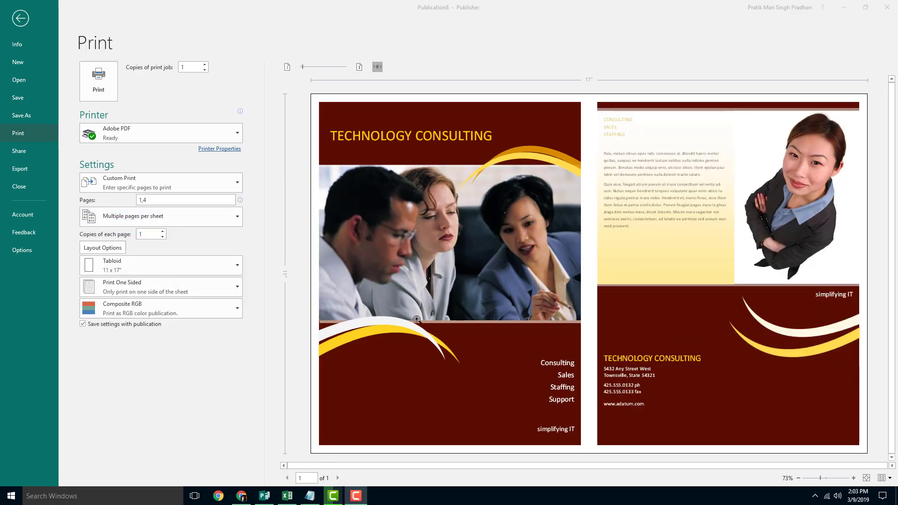
Try the Booklet side-fold layout, then the Top-fold half sheet layout
click(160, 216)
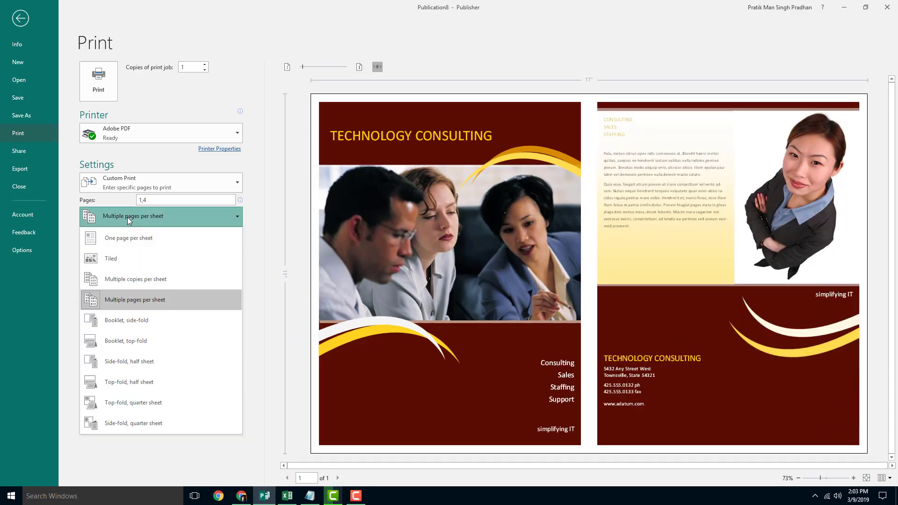
click(125, 320)
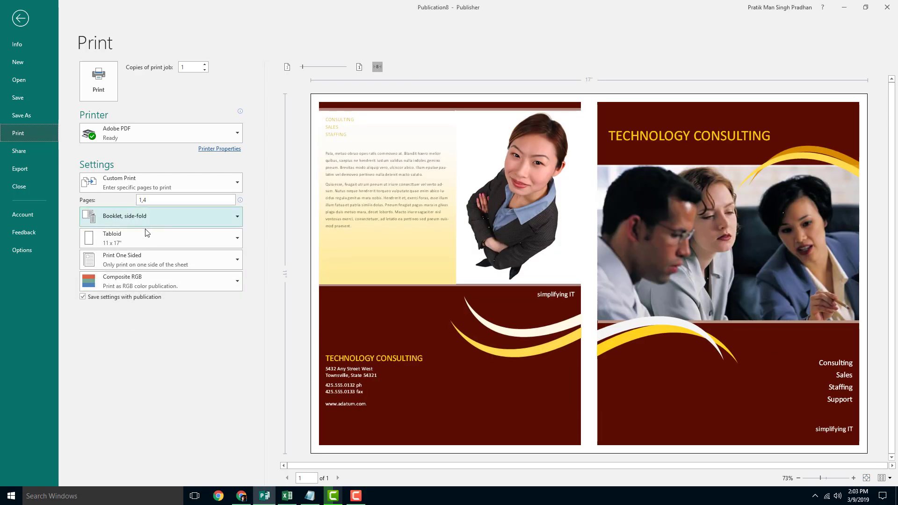
click(160, 216)
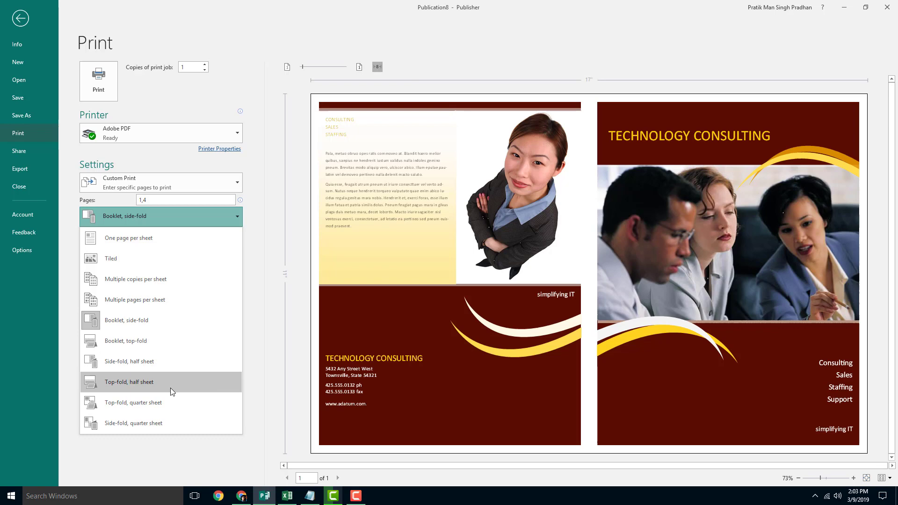
click(129, 381)
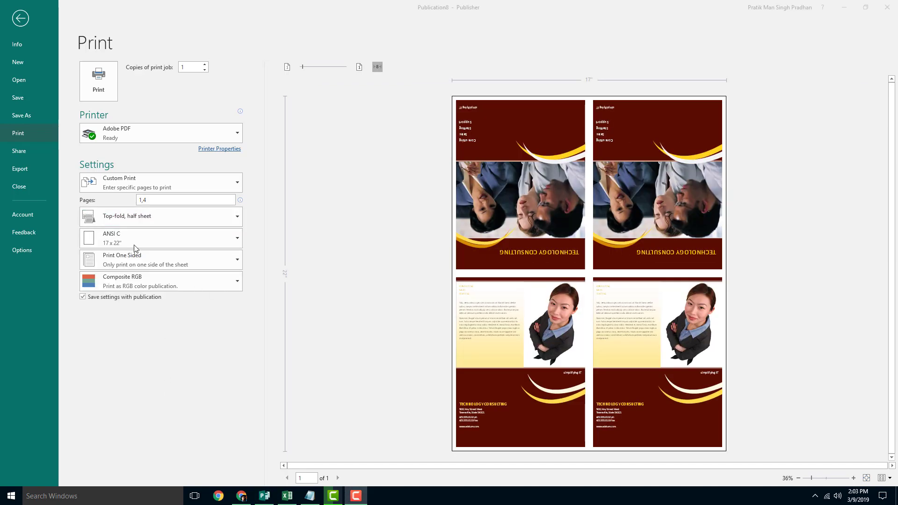
Settle on One page per sheet and show the orientation choices
click(159, 216)
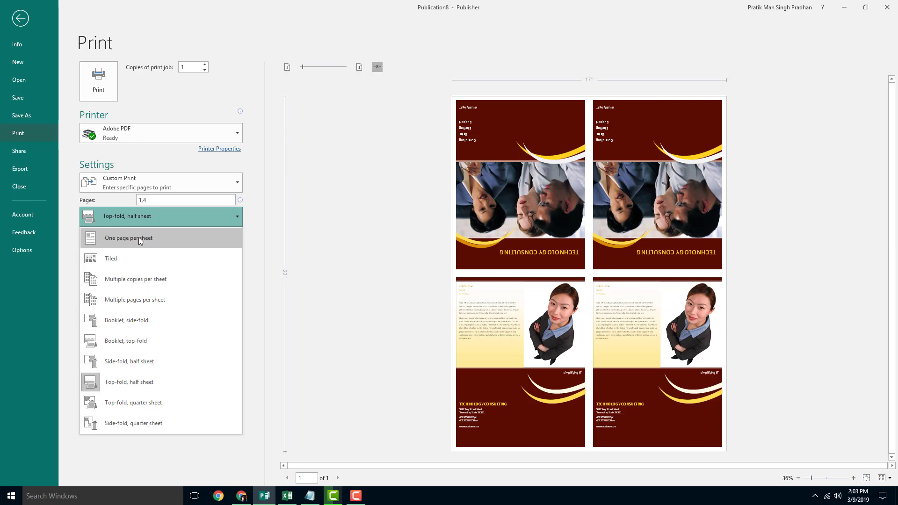
click(128, 237)
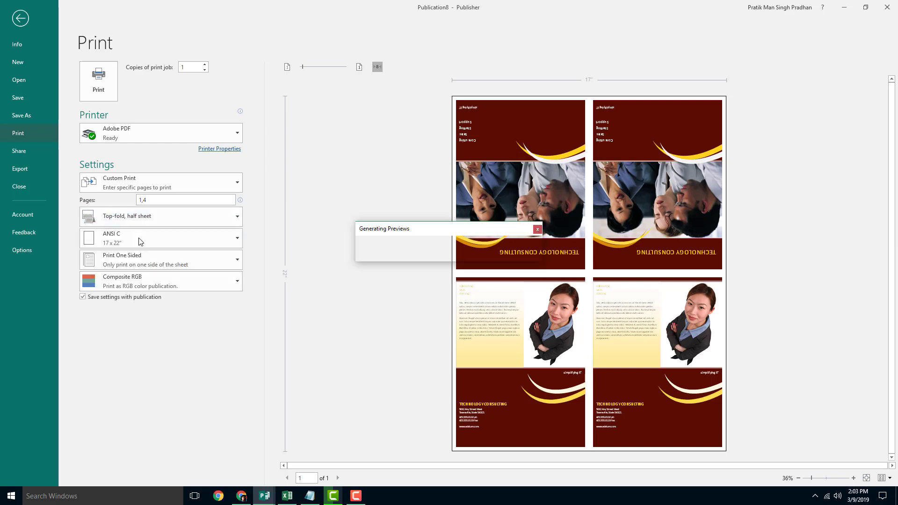
click(160, 216)
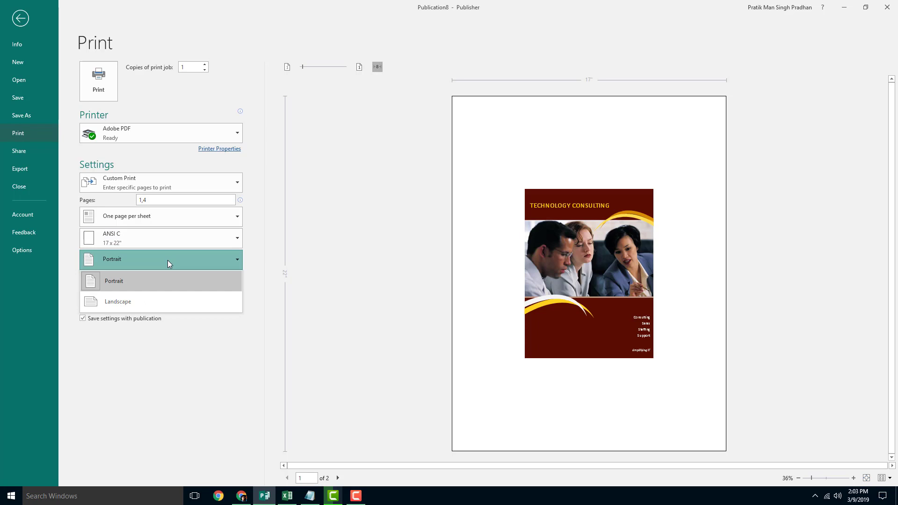
Toggle between Portrait and Landscape, ending on Landscape, and show the colour choices
click(118, 302)
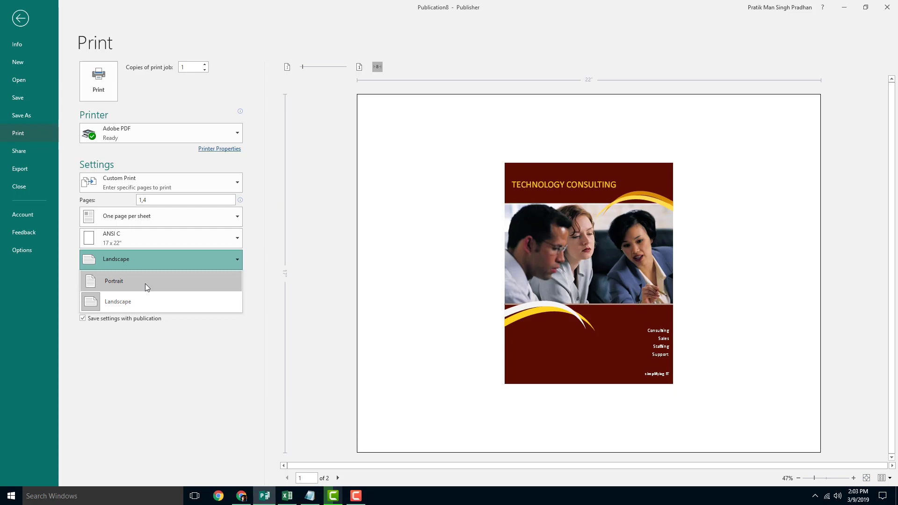
click(114, 280)
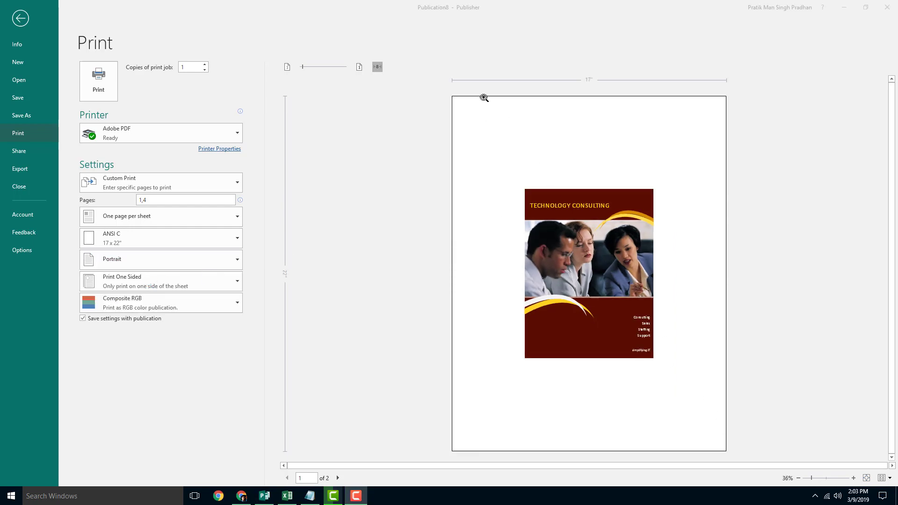
mouse_move(210, 283)
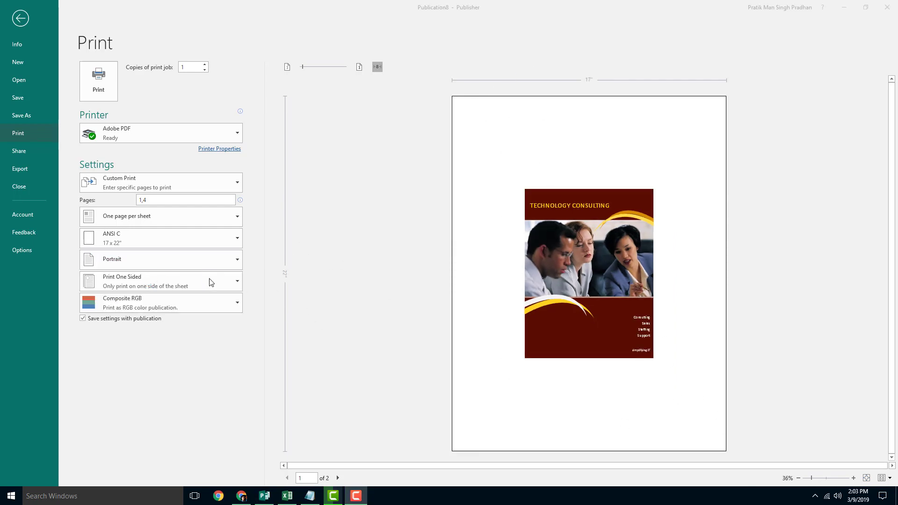
click(160, 259)
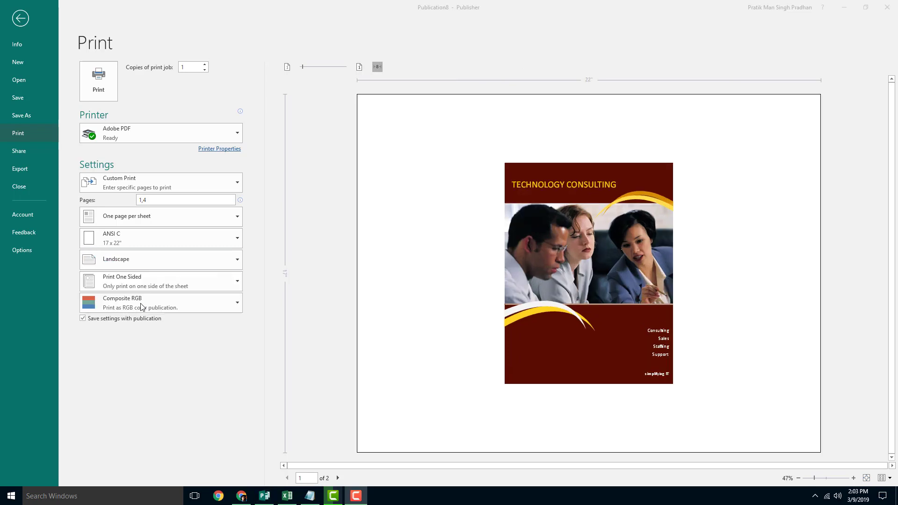
click(160, 281)
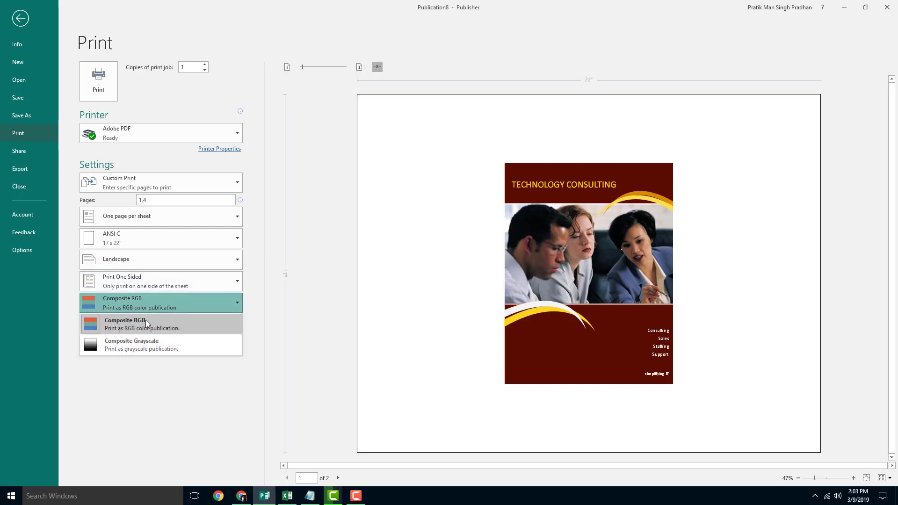
mouse_move(147, 345)
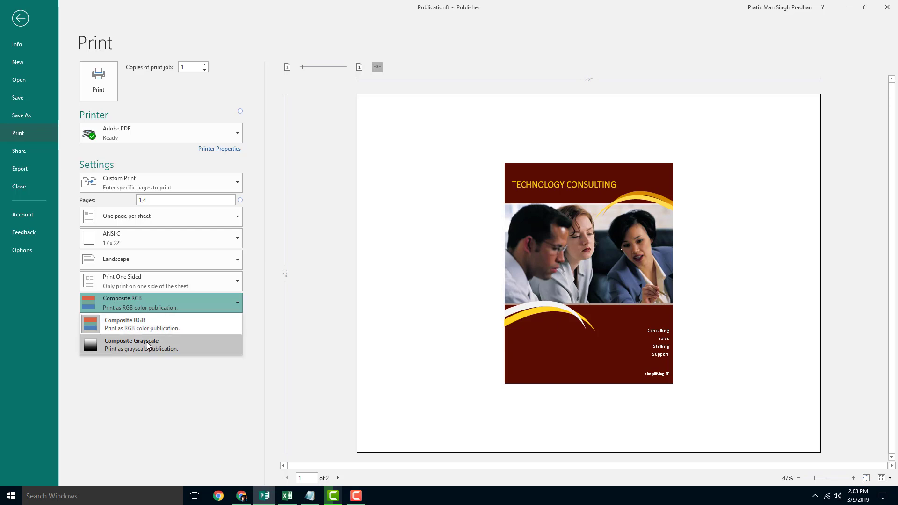
Choose Composite Grayscale so the brochure prints black and white
click(131, 344)
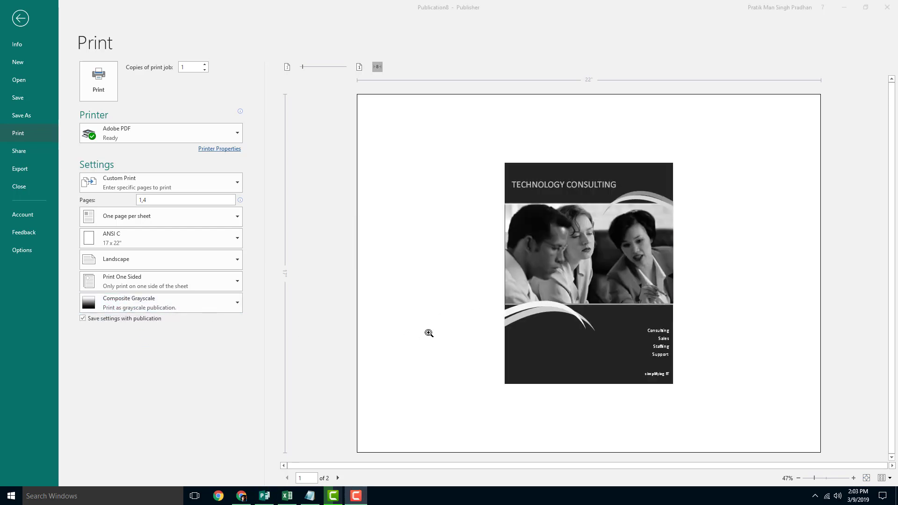
mouse_move(299, 259)
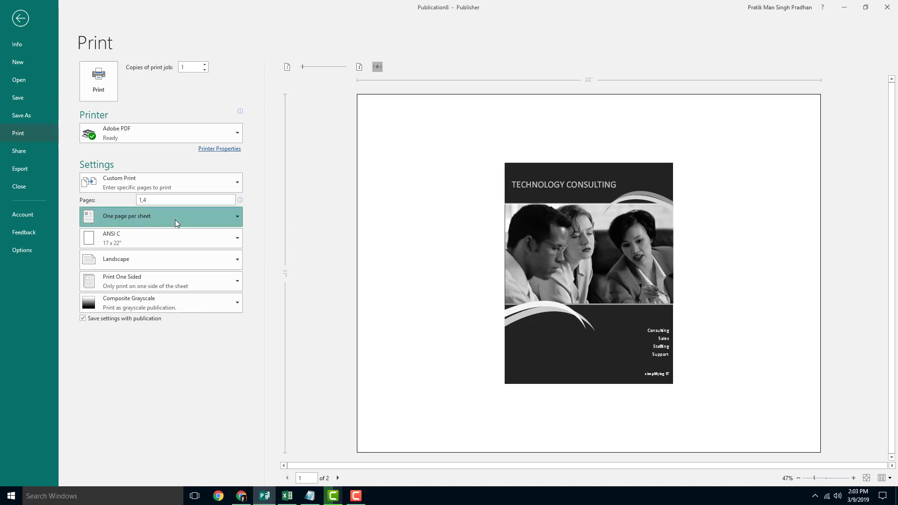
Return orientation to Portrait and the range to Print All Pages (4 sheets)
click(160, 259)
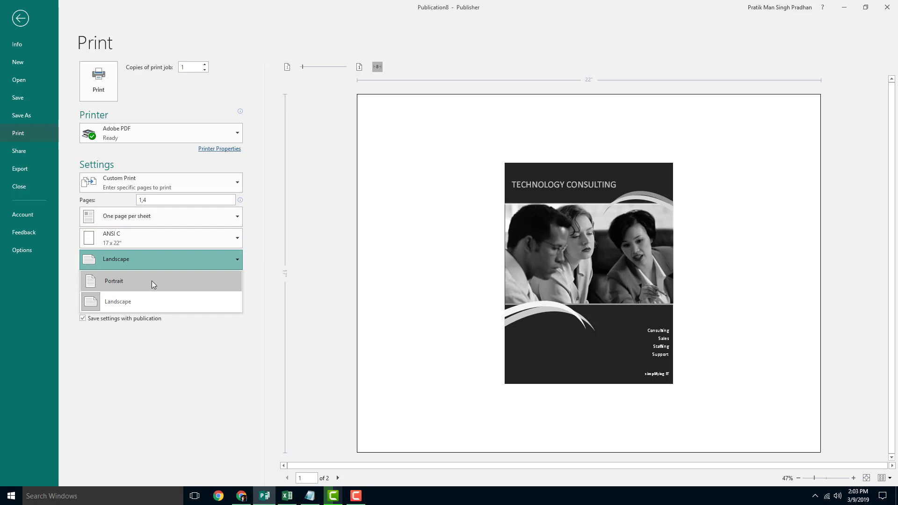
click(114, 282)
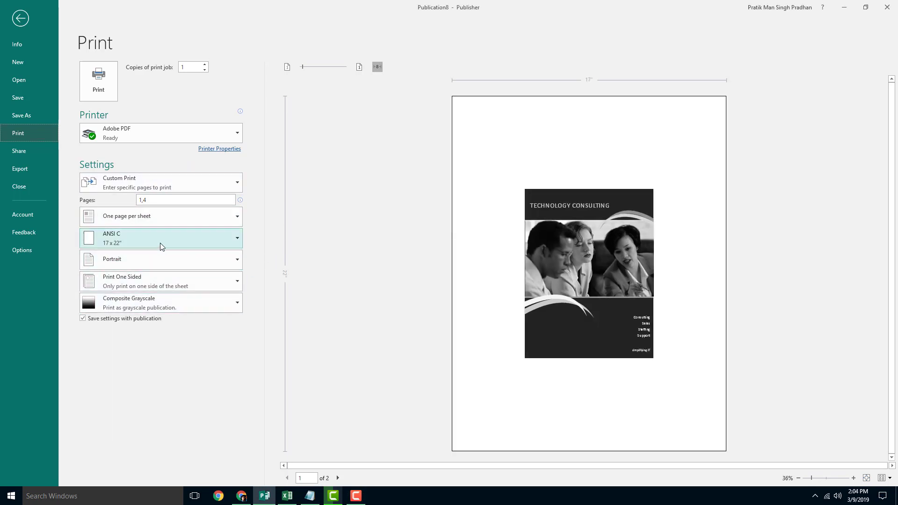
click(160, 182)
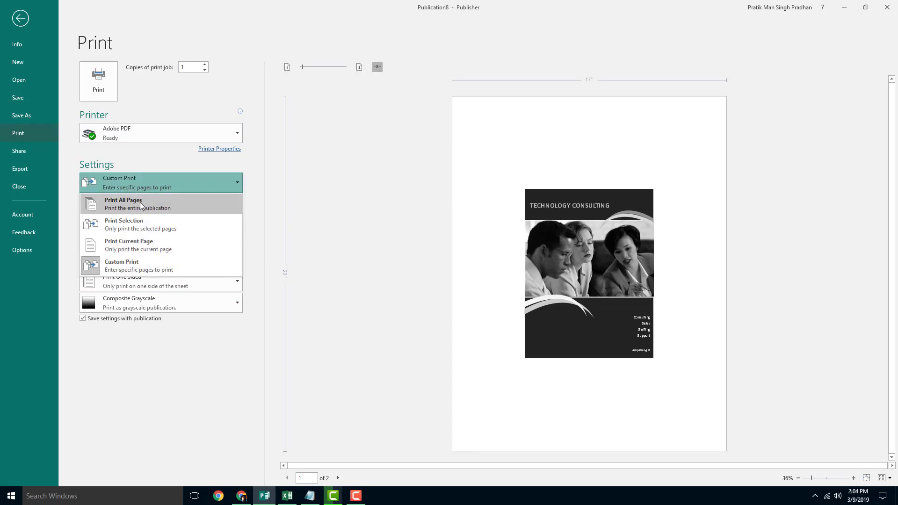
click(123, 203)
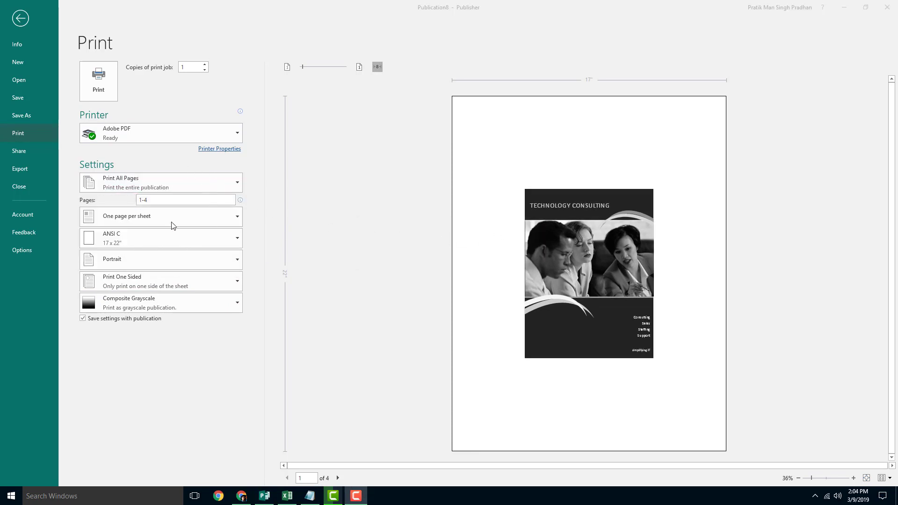
Set the paper size to A4 (8.268 x 11.693")
click(160, 238)
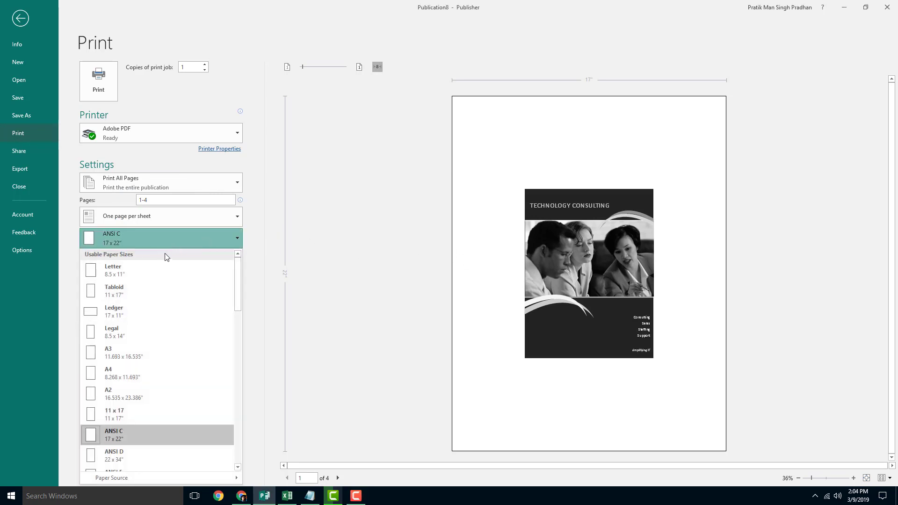
mouse_move(209, 289)
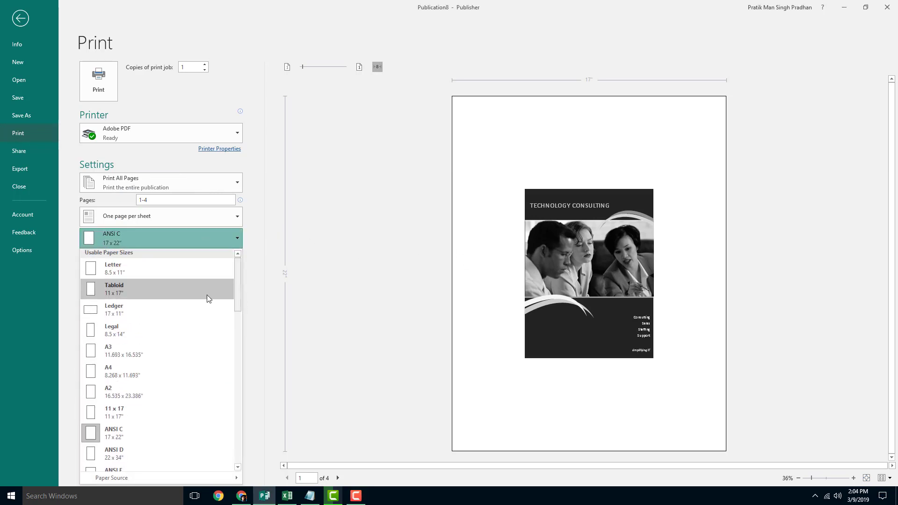
click(124, 372)
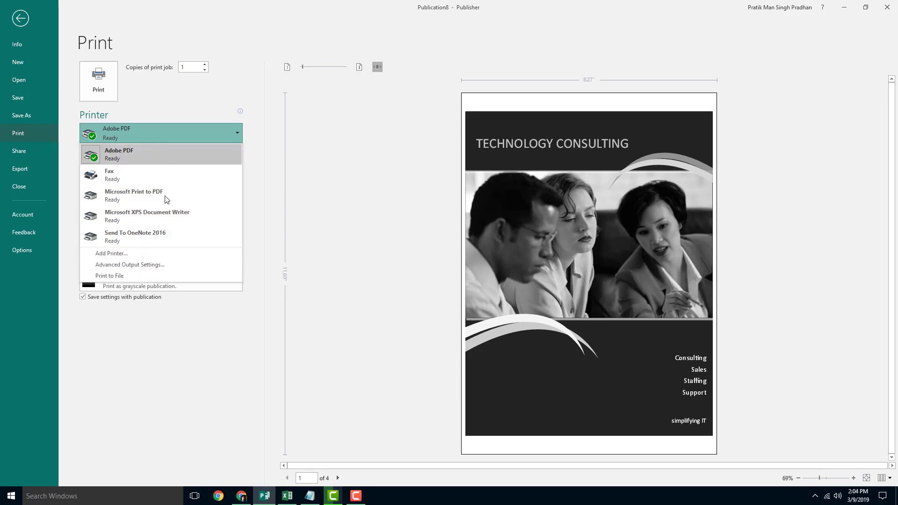
mouse_move(281, 153)
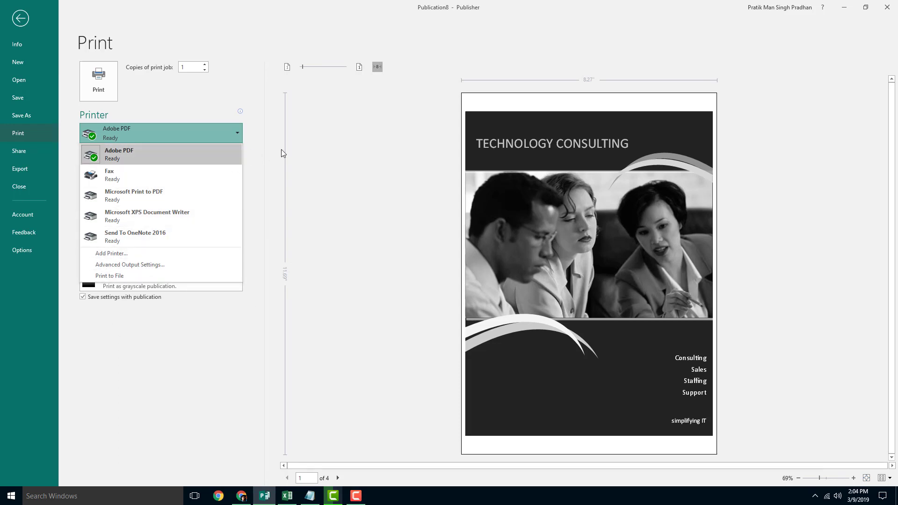
click(118, 154)
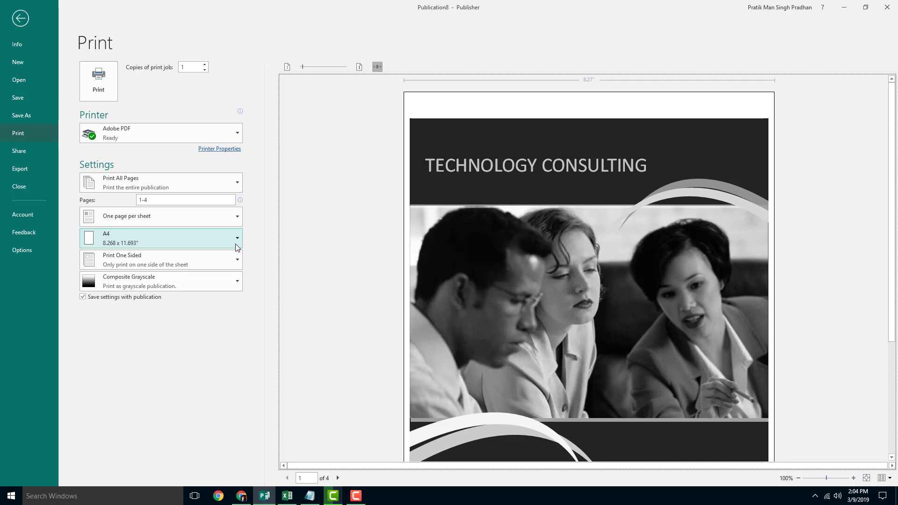
mouse_move(233, 246)
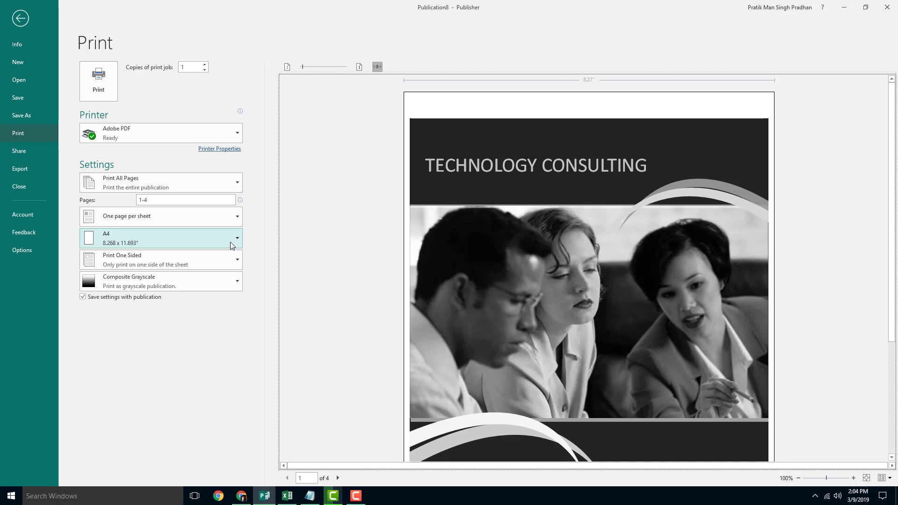